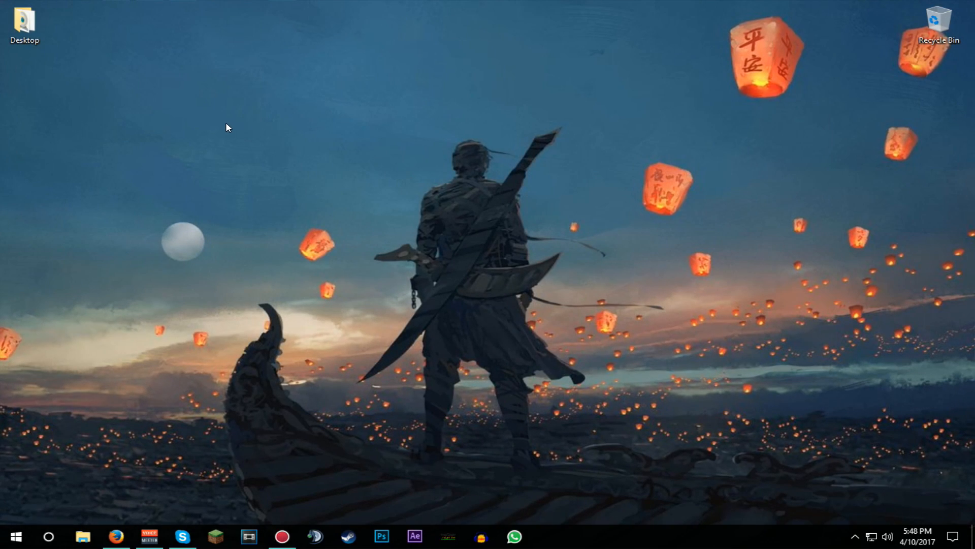
mouse_move(317, 156)
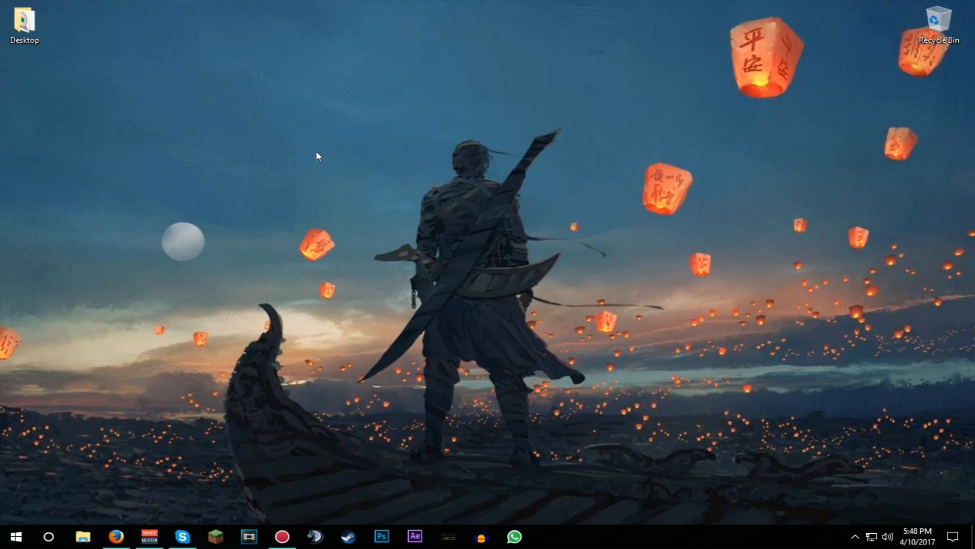
mouse_move(205, 133)
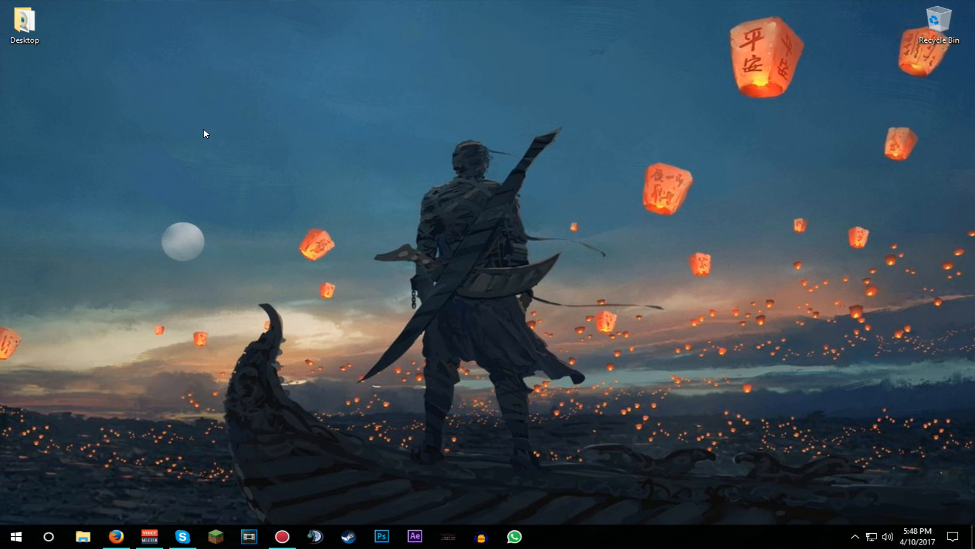
mouse_move(155, 131)
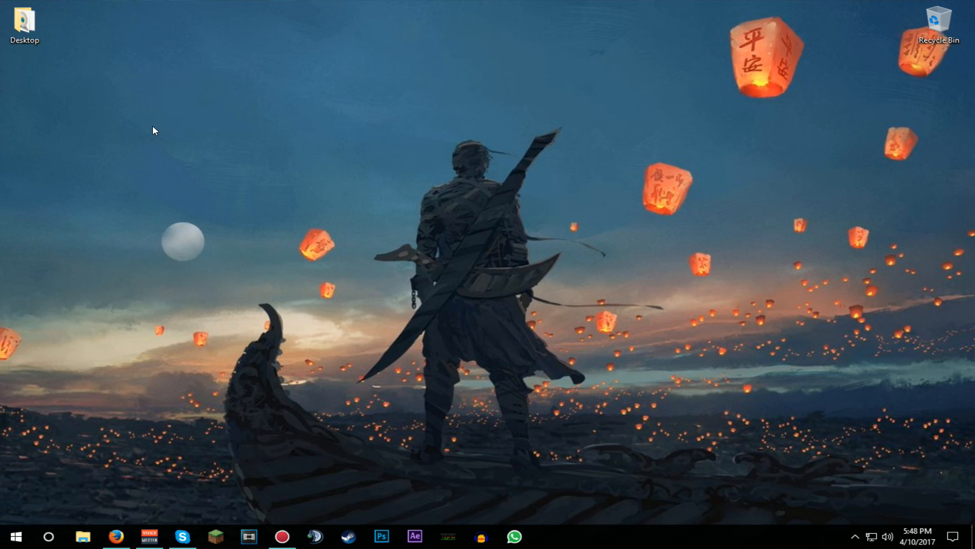
mouse_move(613, 137)
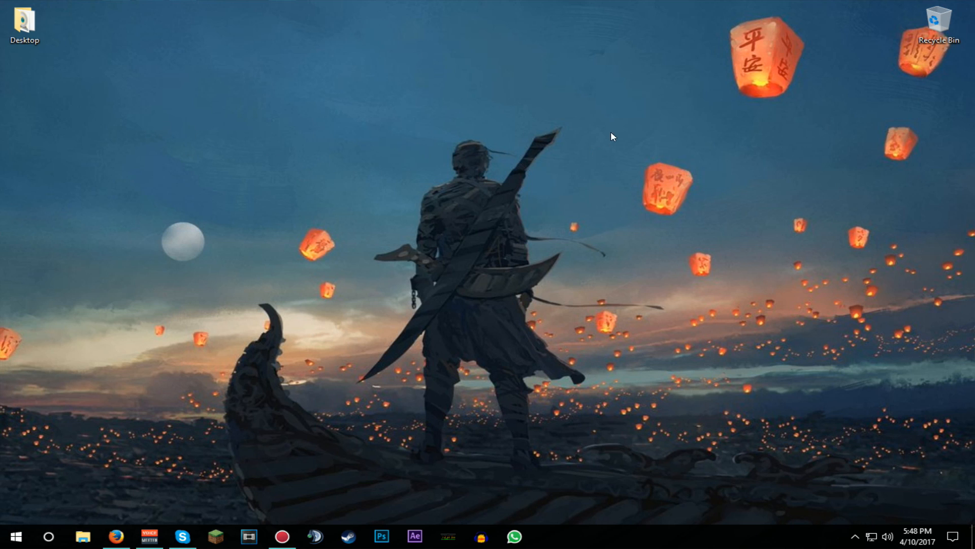
mouse_move(433, 118)
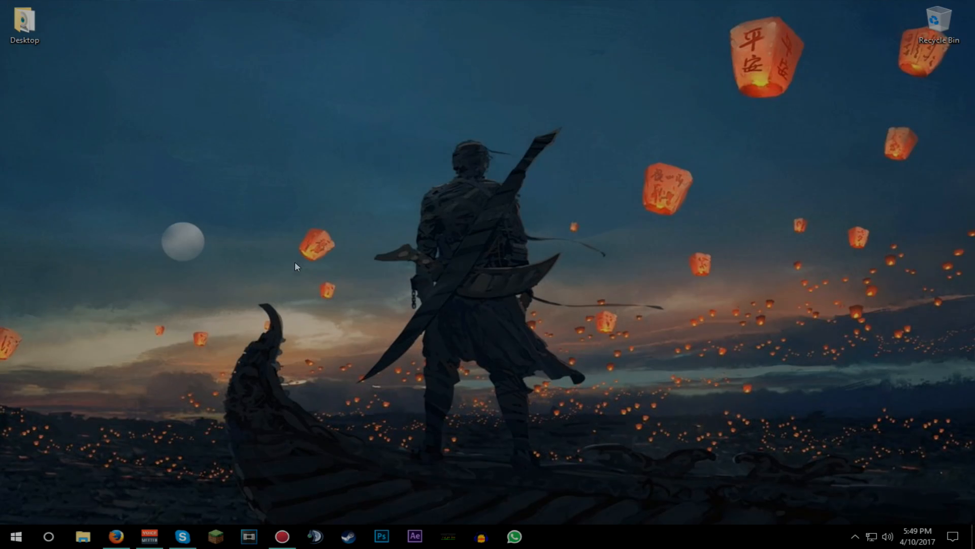
mouse_move(279, 453)
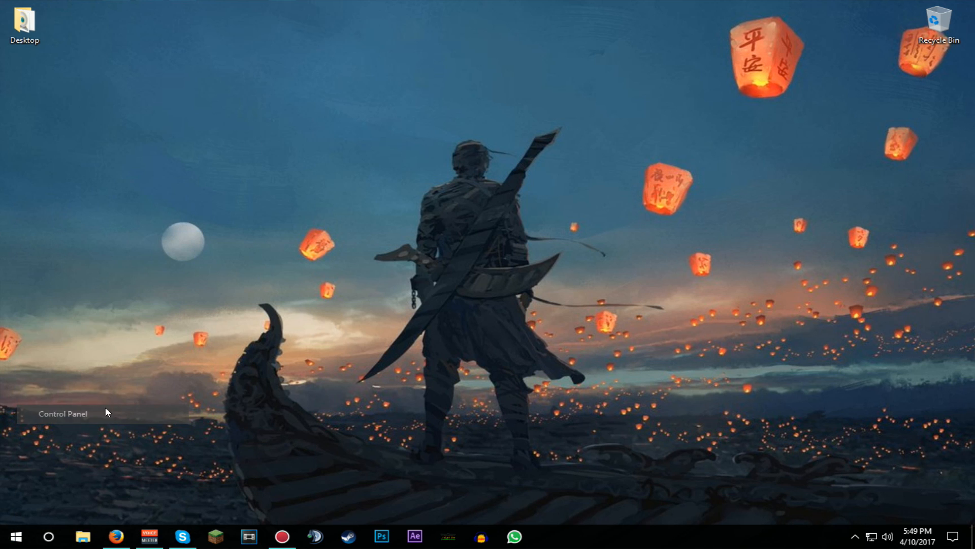
- Check the installed Java 8 Update 121 details in the installed programs list
click(62, 413)
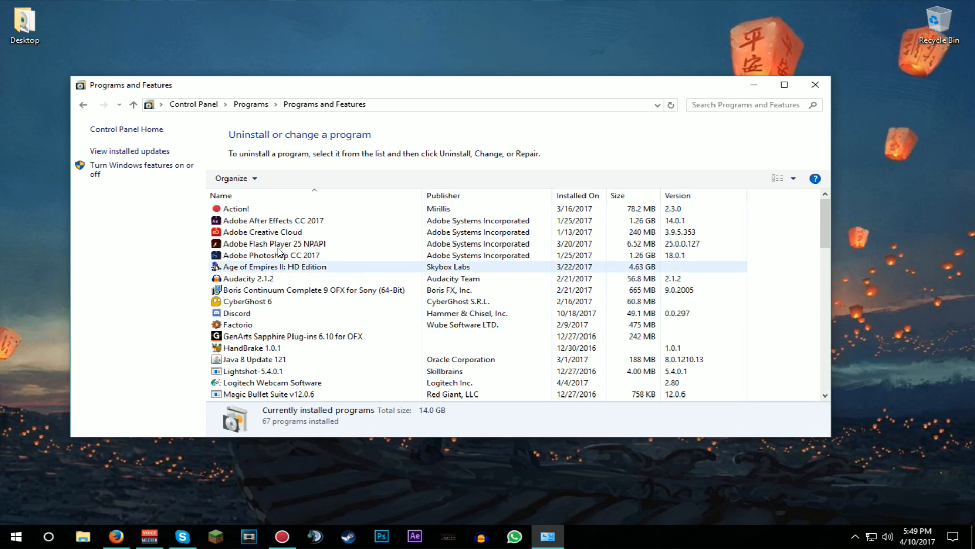
scroll(down, 3)
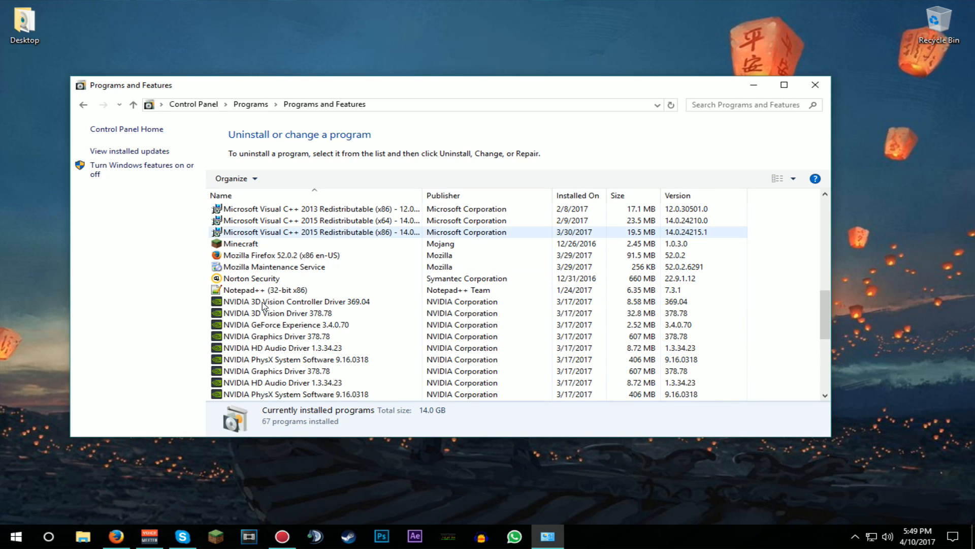
scroll(up, 3)
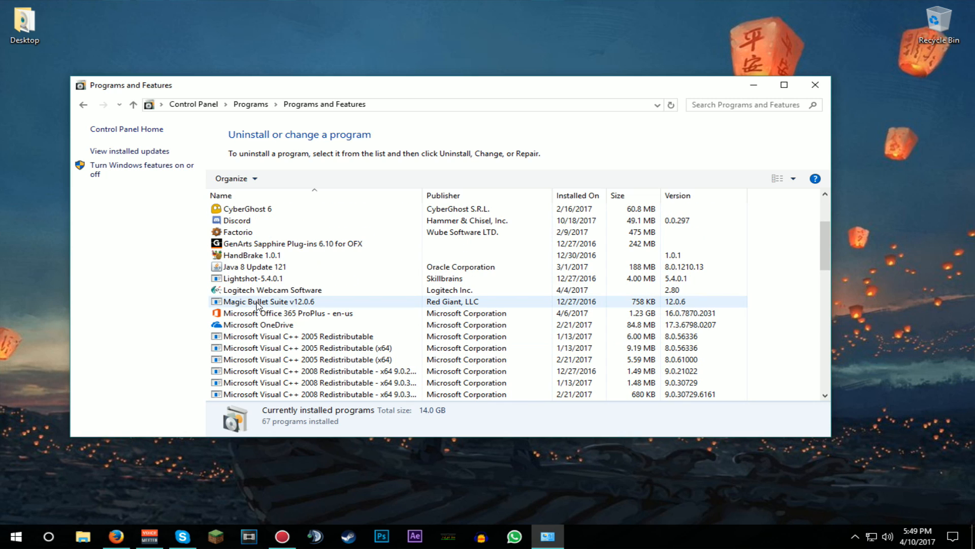
scroll(up, 3)
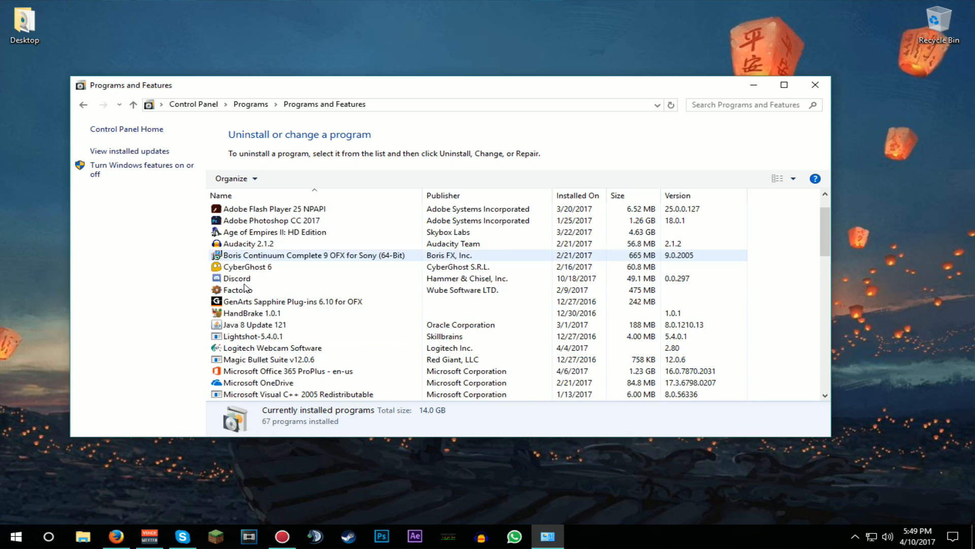
scroll(down, 3)
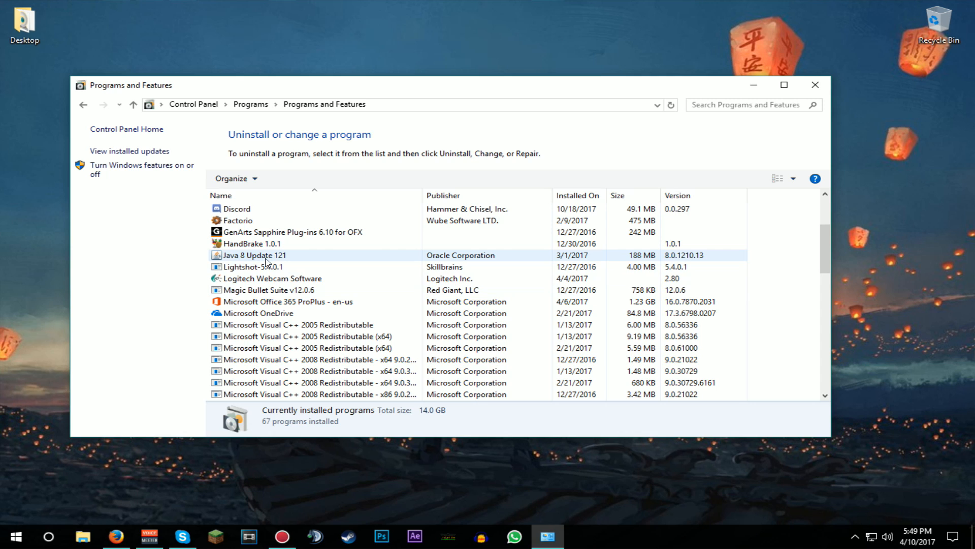
click(255, 255)
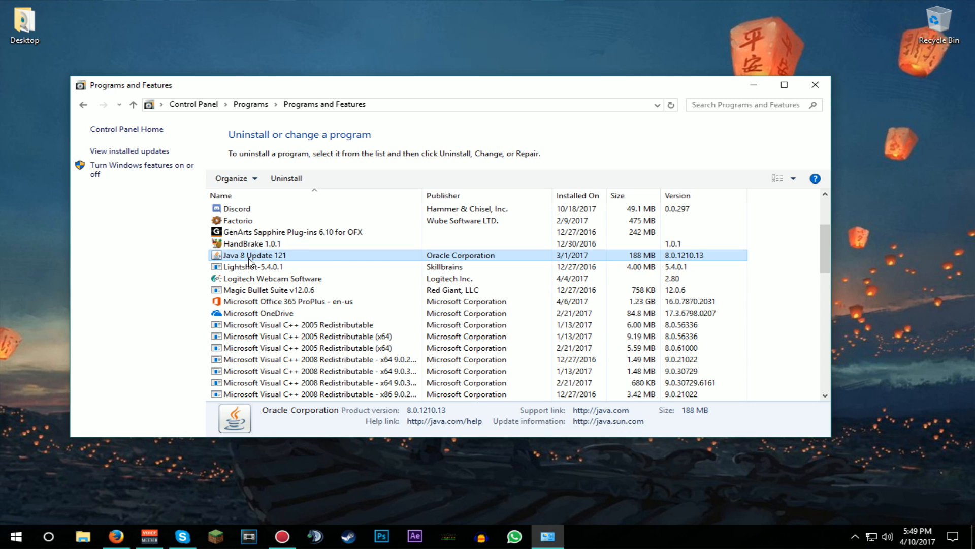
mouse_move(814, 85)
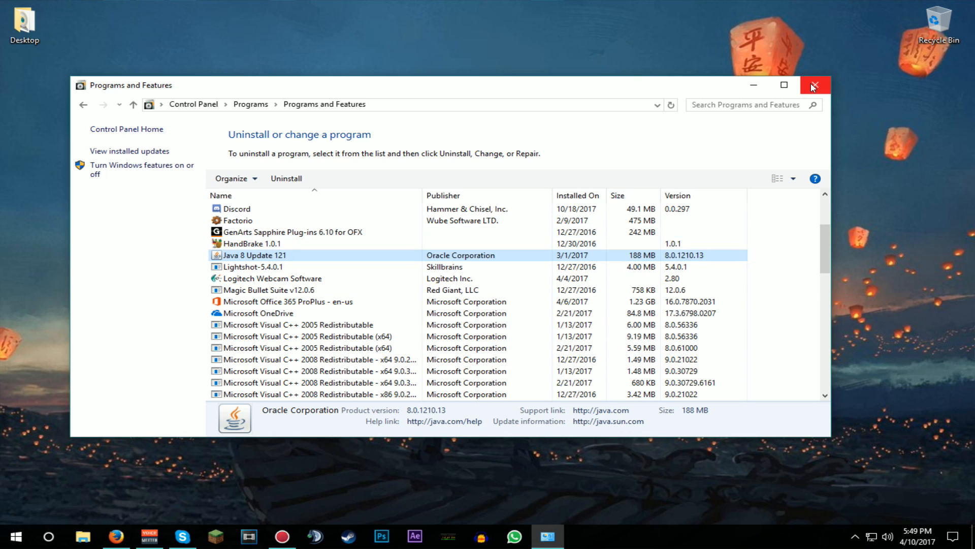
click(814, 85)
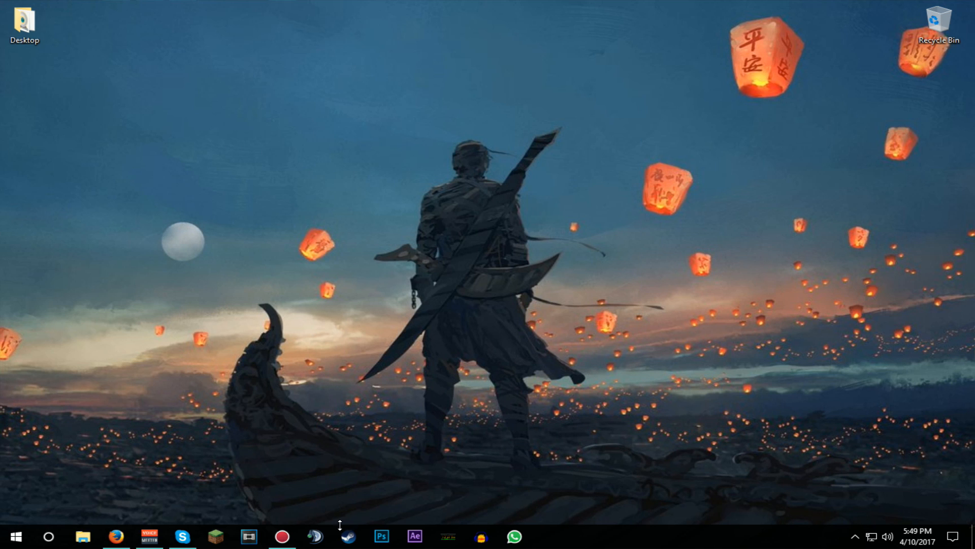
mouse_move(469, 354)
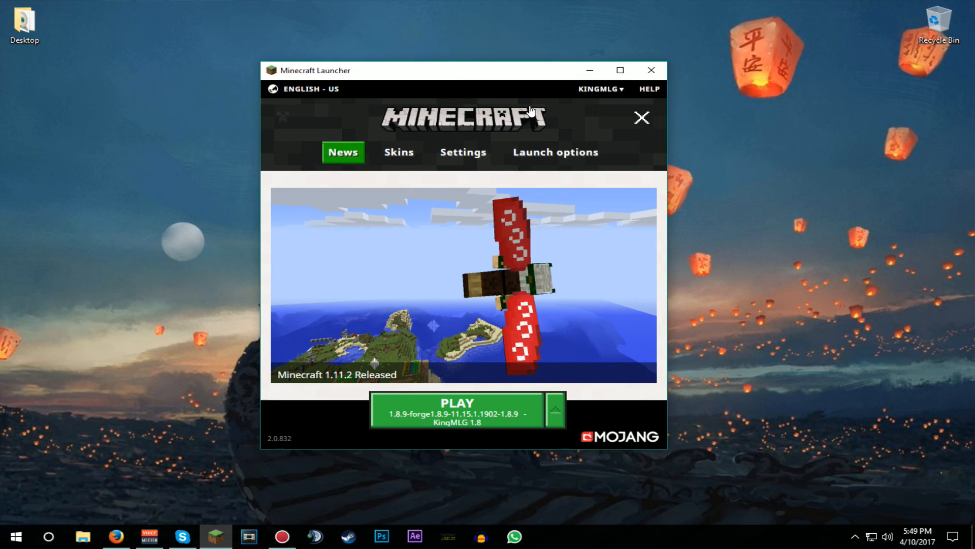
mouse_move(492, 116)
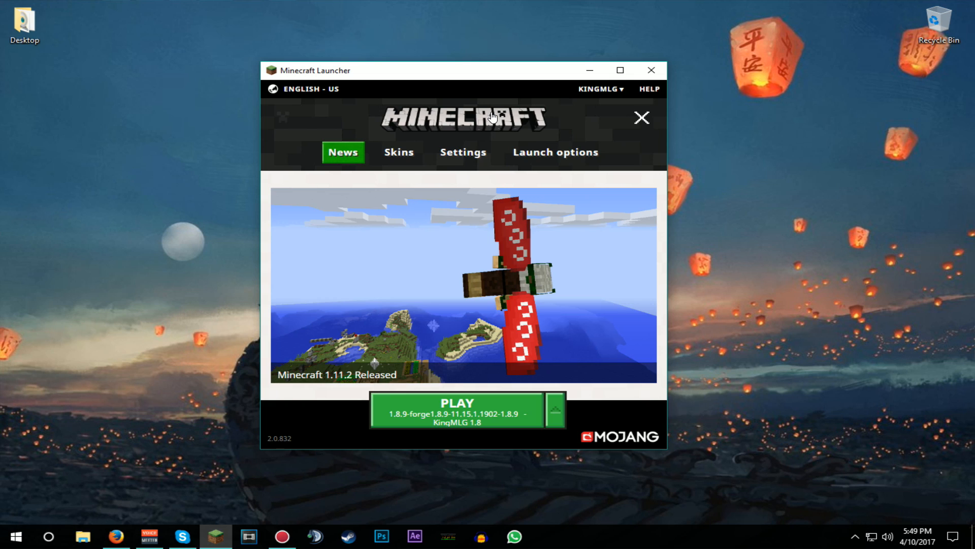
mouse_move(415, 121)
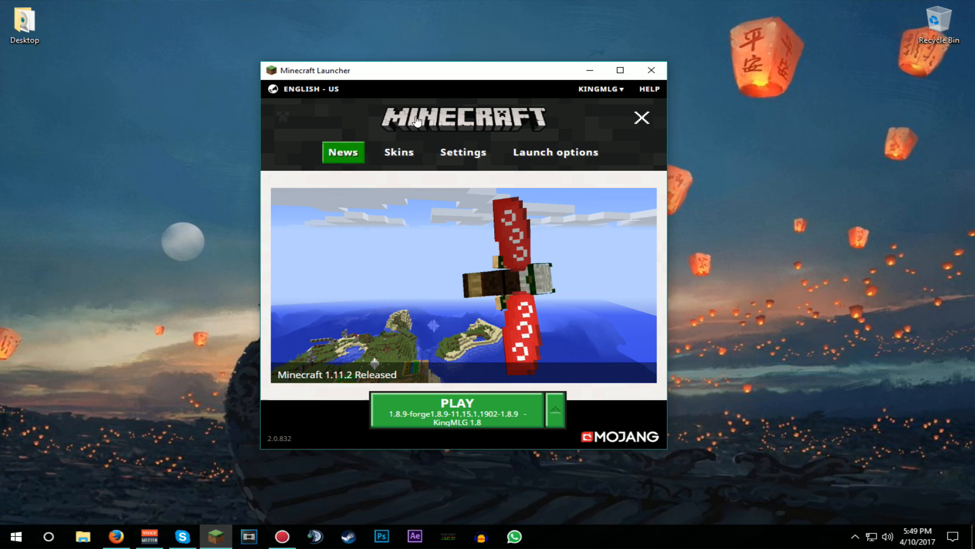
- Enable advanced Java settings, accept the warning, and edit the KingMLG 1.8 profile
click(555, 152)
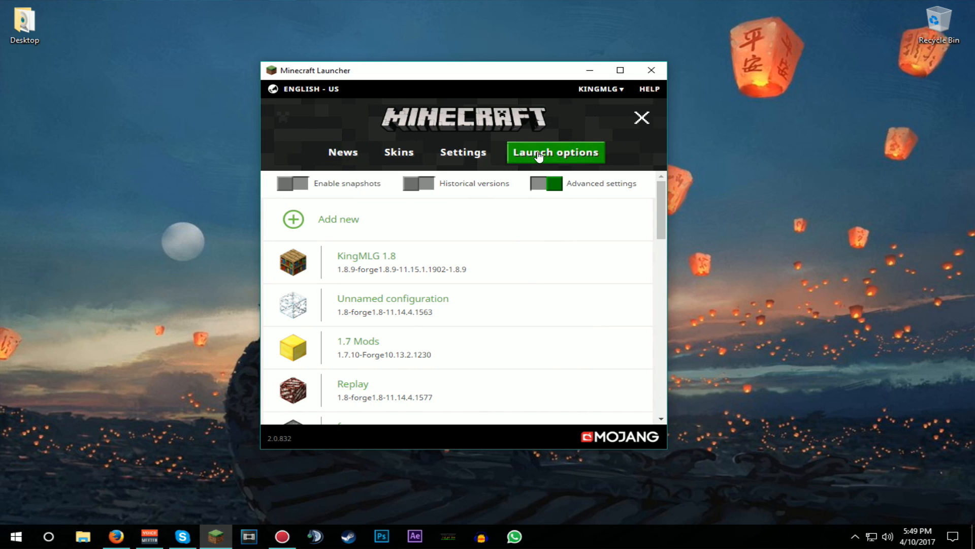
mouse_move(322, 222)
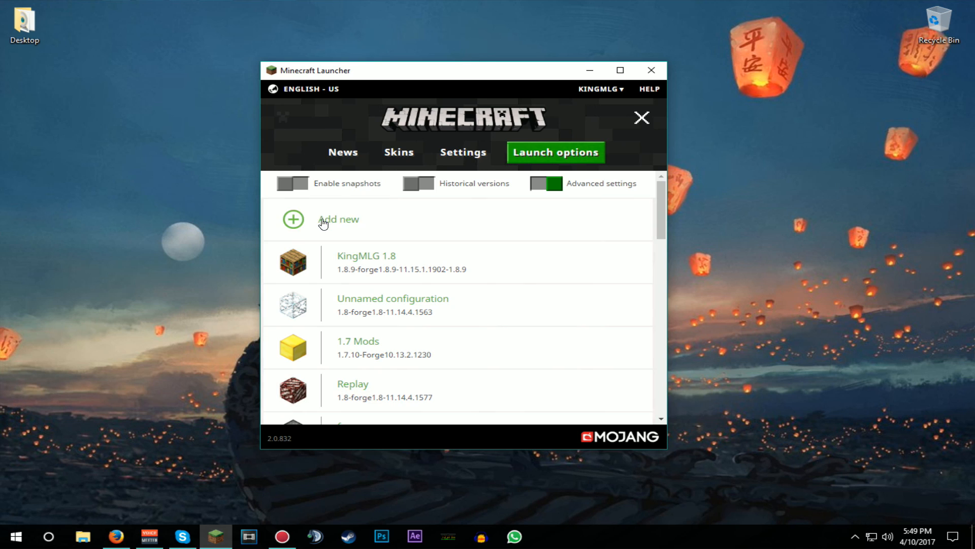
mouse_move(402, 366)
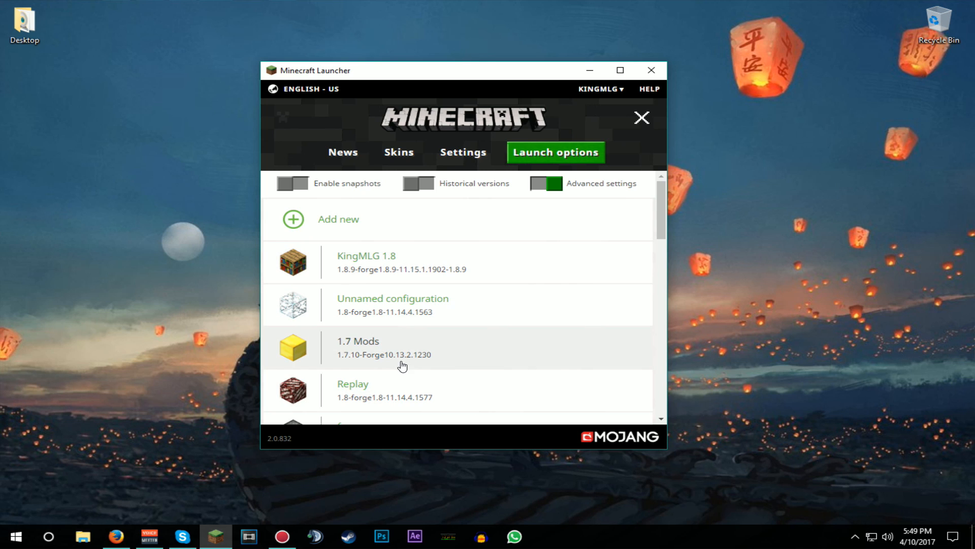
click(546, 182)
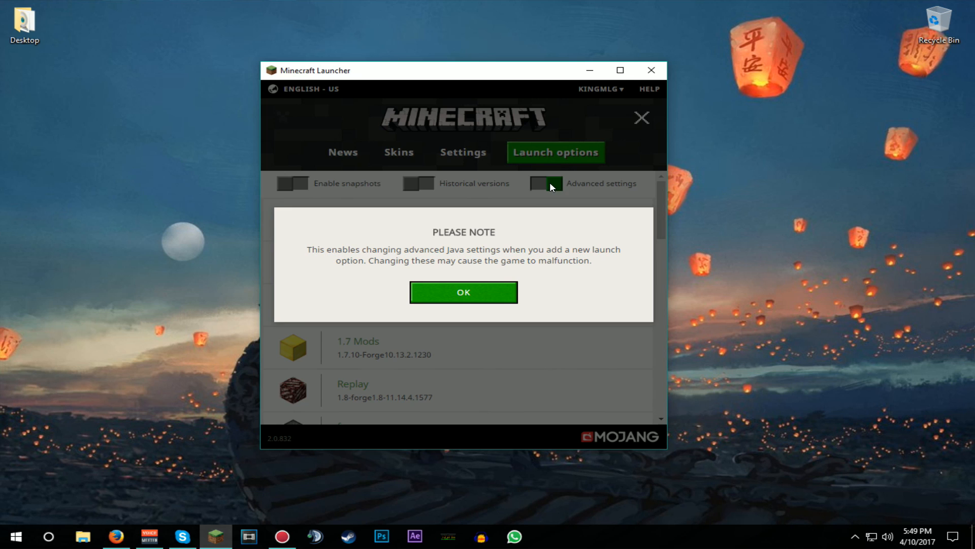
click(462, 291)
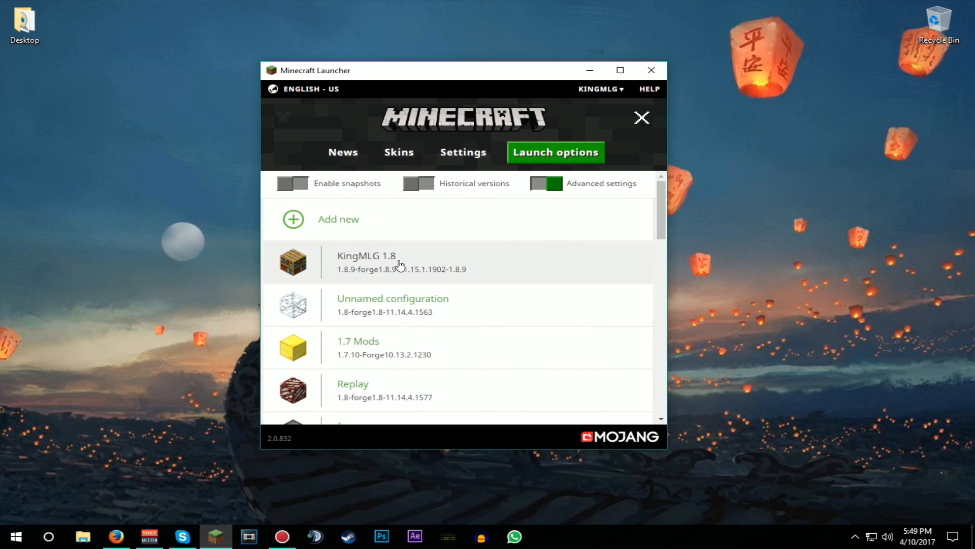
mouse_move(358, 267)
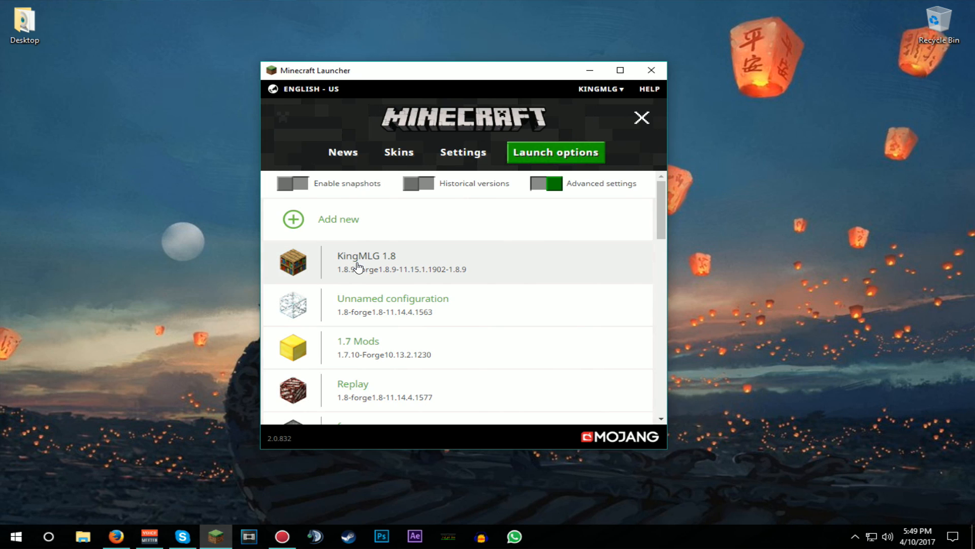
click(366, 261)
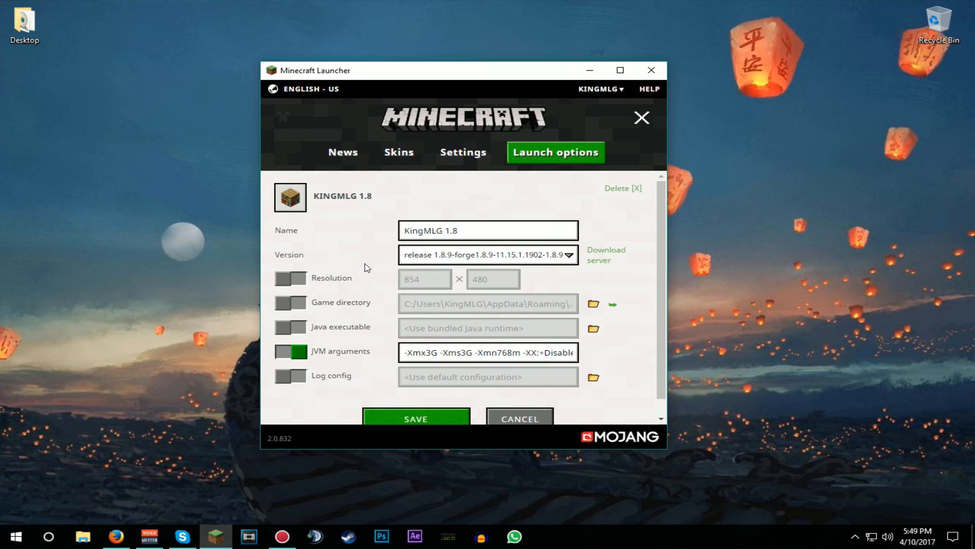
mouse_move(292, 208)
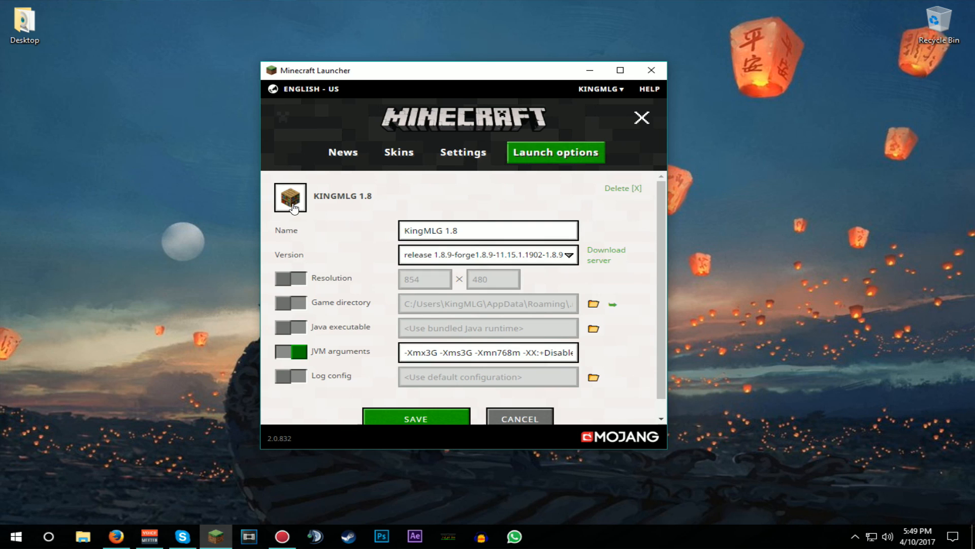
click(289, 197)
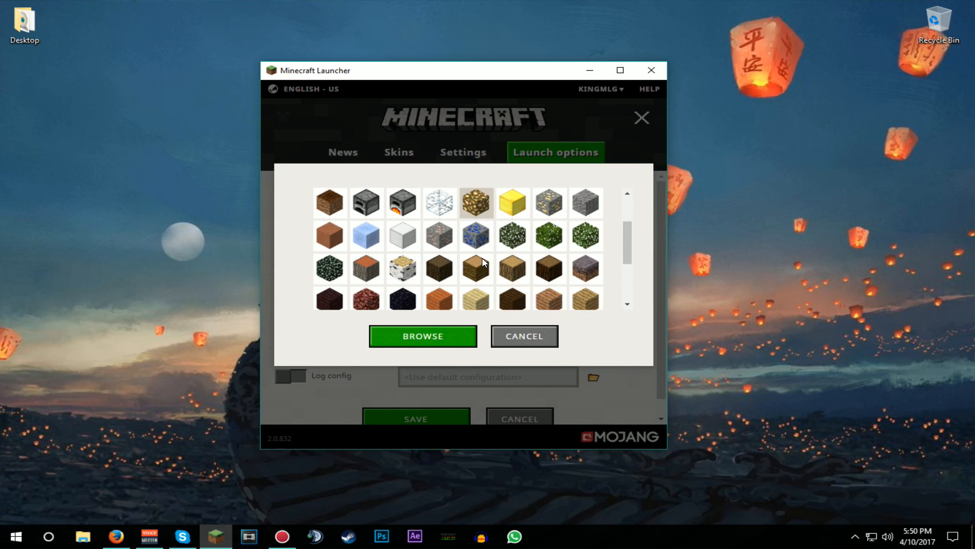
click(523, 336)
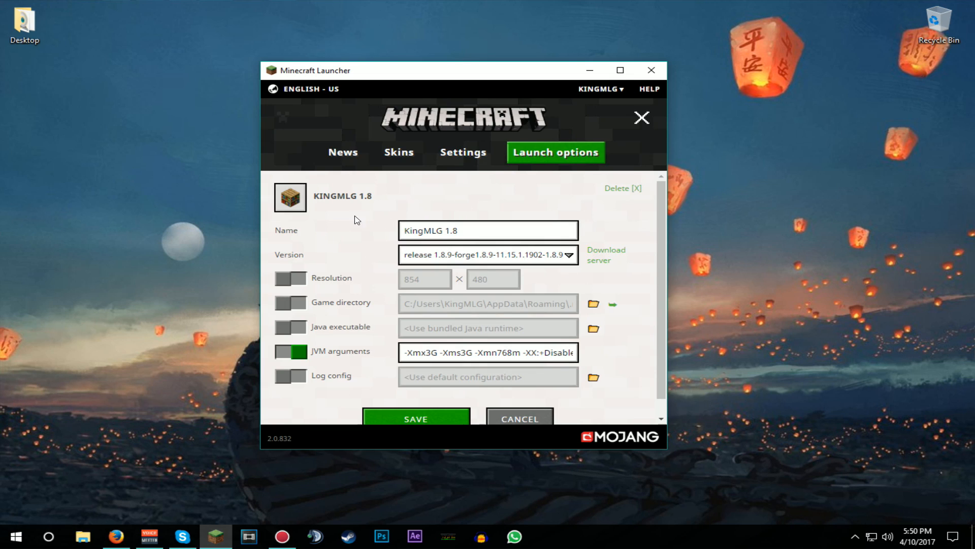
mouse_move(312, 356)
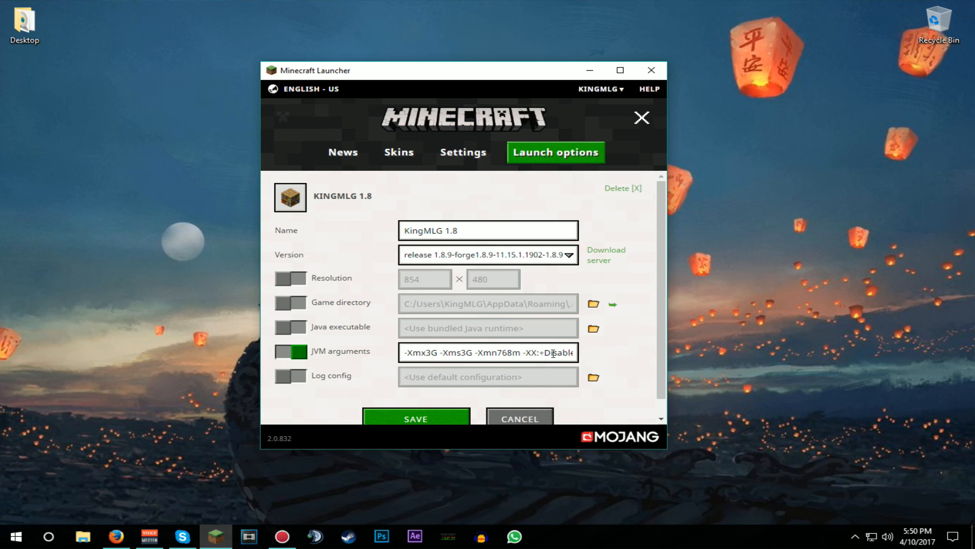
click(290, 352)
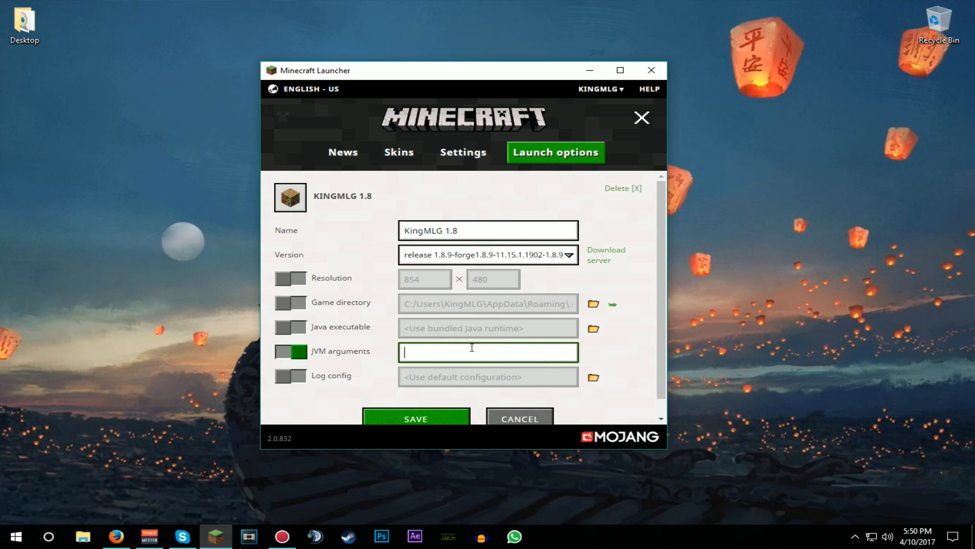
mouse_move(421, 350)
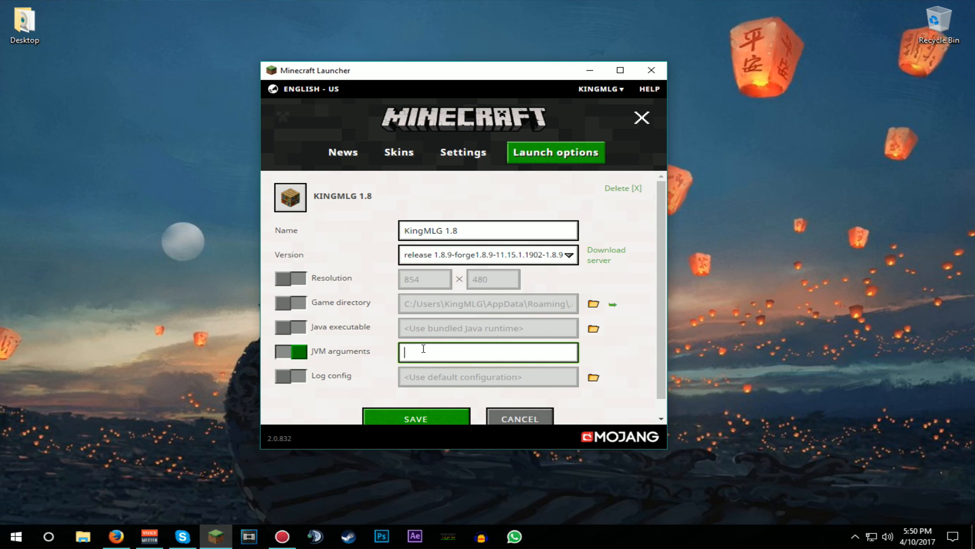
- Enter JVM arguments ending in 'PermB=10000 -XX:ParallelGCThreads=10' for KingMLG 1.8
text(PermB=10000 -XX:ParallelGCThreads=10)
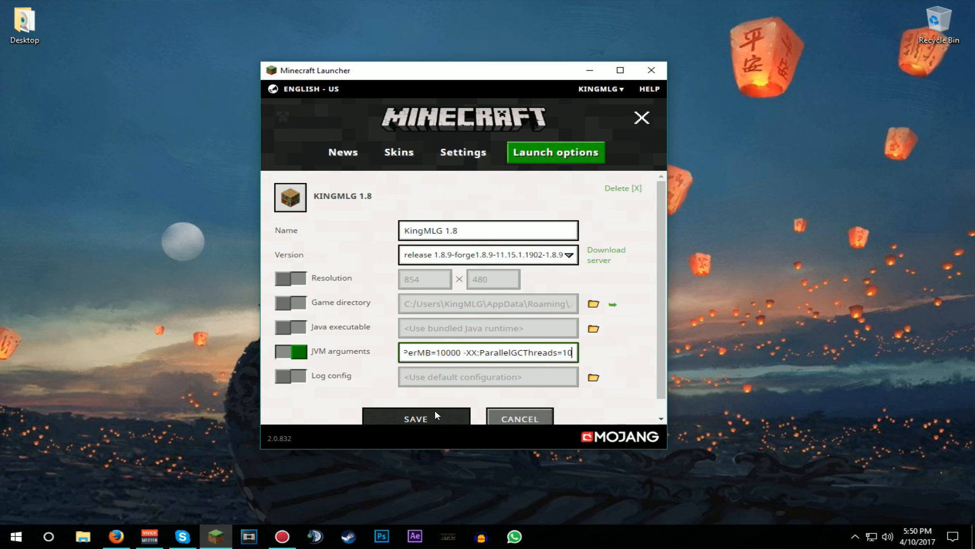
mouse_move(396, 371)
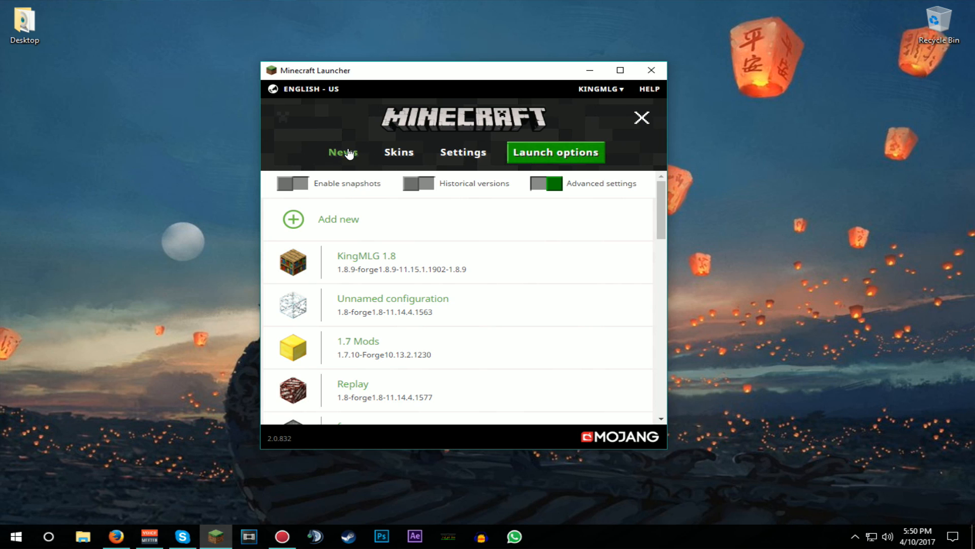
- Return to the News page and launch Minecraft 1.8.9 with KingMLG 1.8
click(343, 152)
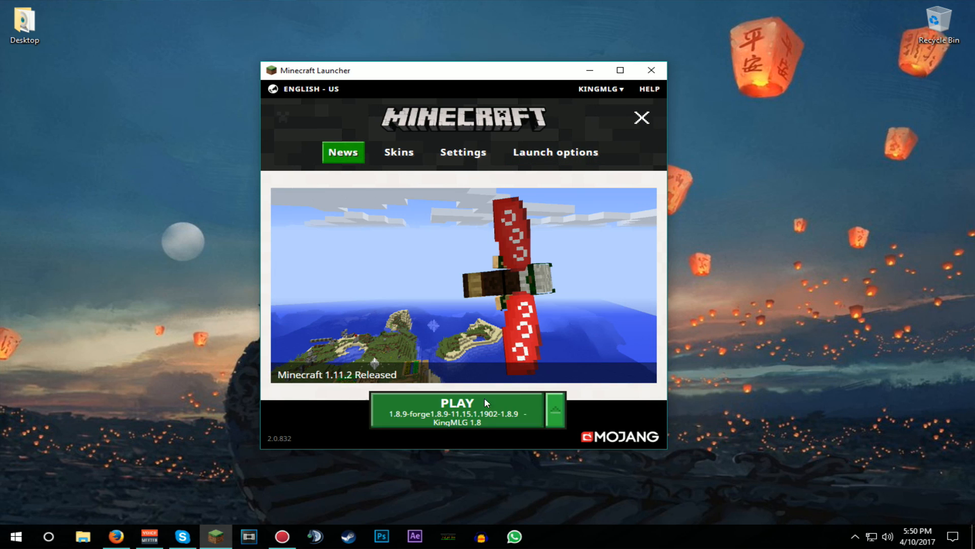
click(457, 408)
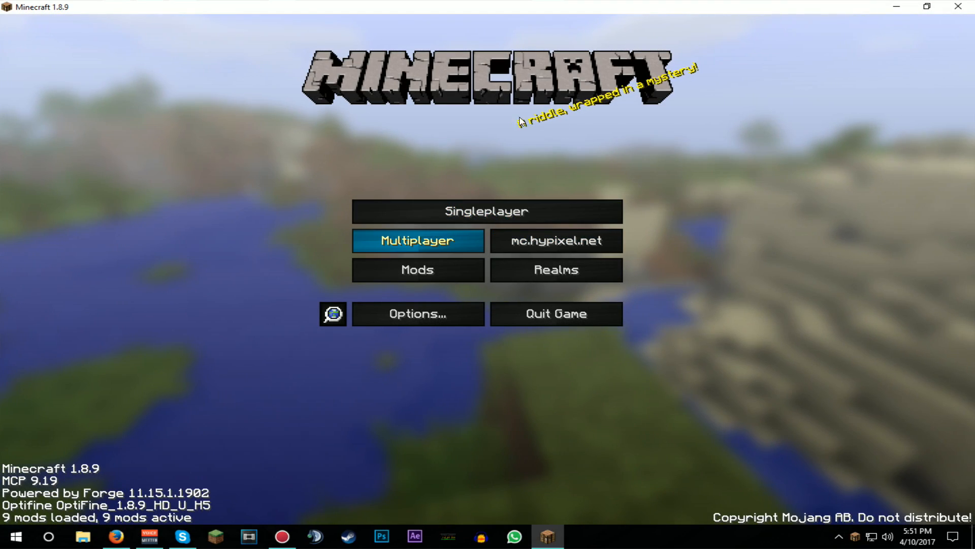
- Join mc.hypixel.net and open the in-game menu to switch to SkyWars
click(418, 241)
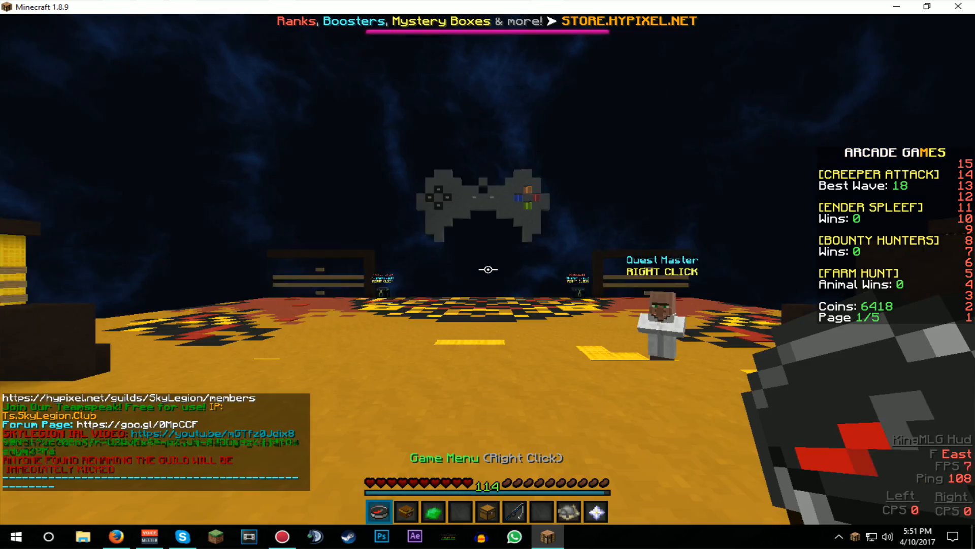
right_click(487, 269)
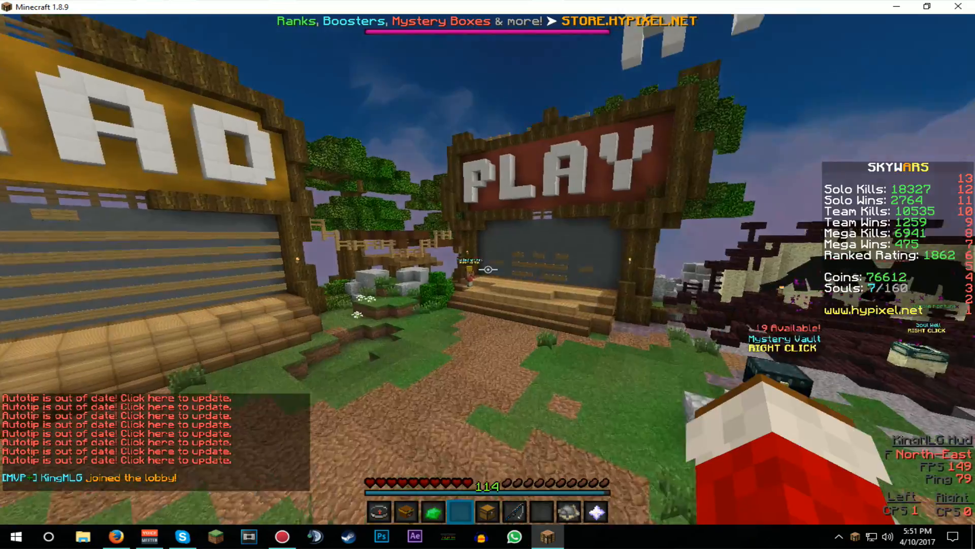
mouse_move(487, 267)
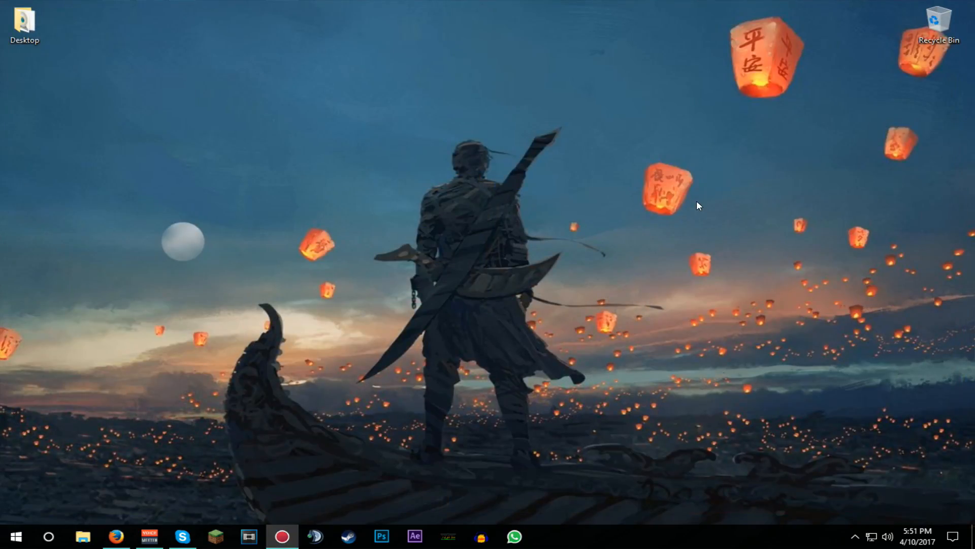
mouse_move(697, 206)
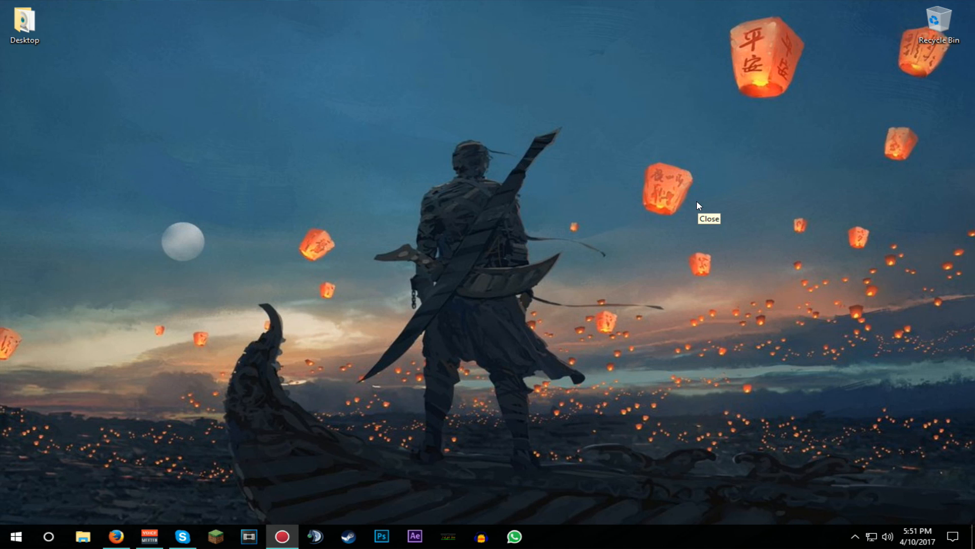
mouse_move(698, 206)
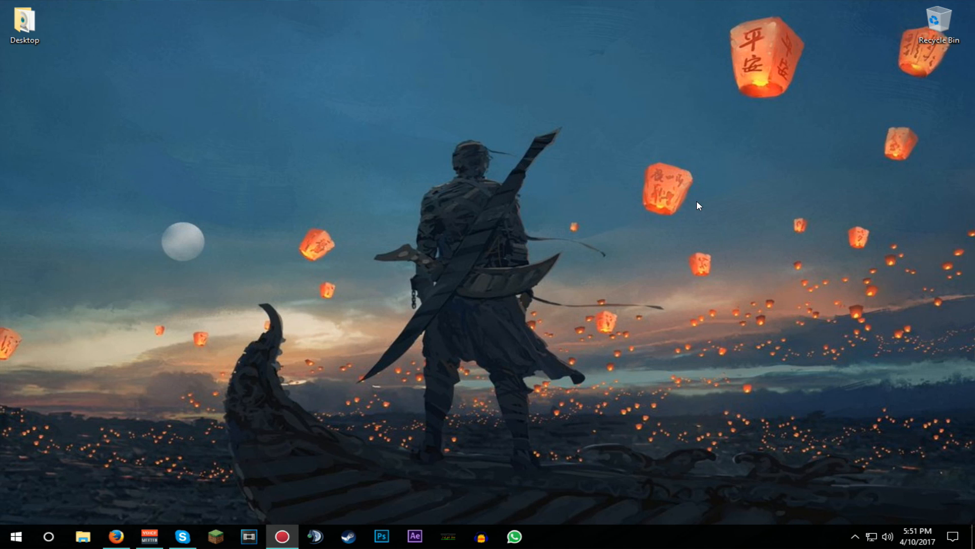